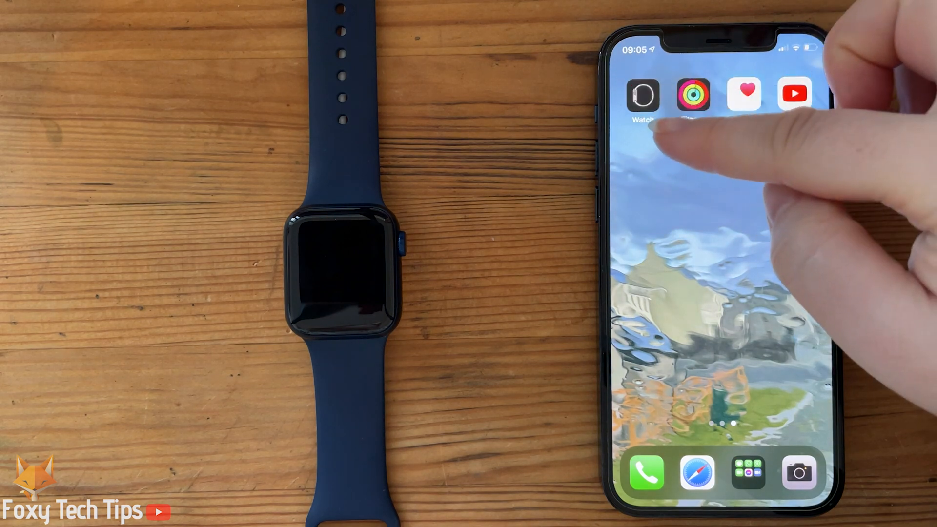
# Step: Launch the Watch app from the Home Screen to the My Watch page
pyautogui.click(643, 93)
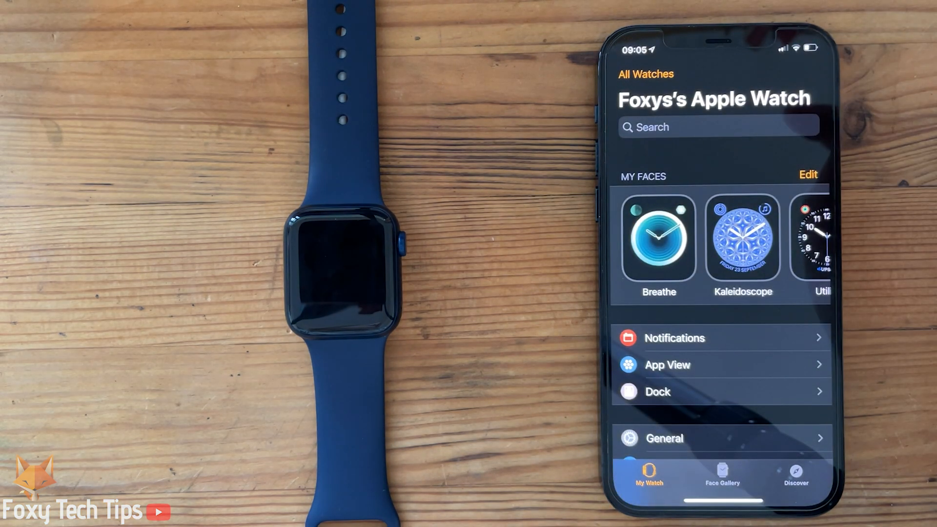
# Step: Go to the Music settings showing the synced playlist and Recent Music switched off
pyautogui.scroll(-3)
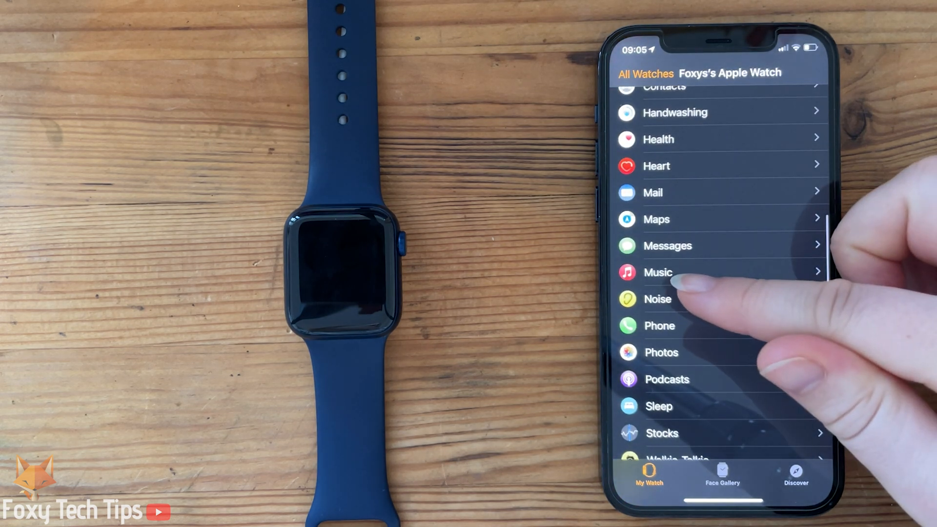
pyautogui.click(657, 272)
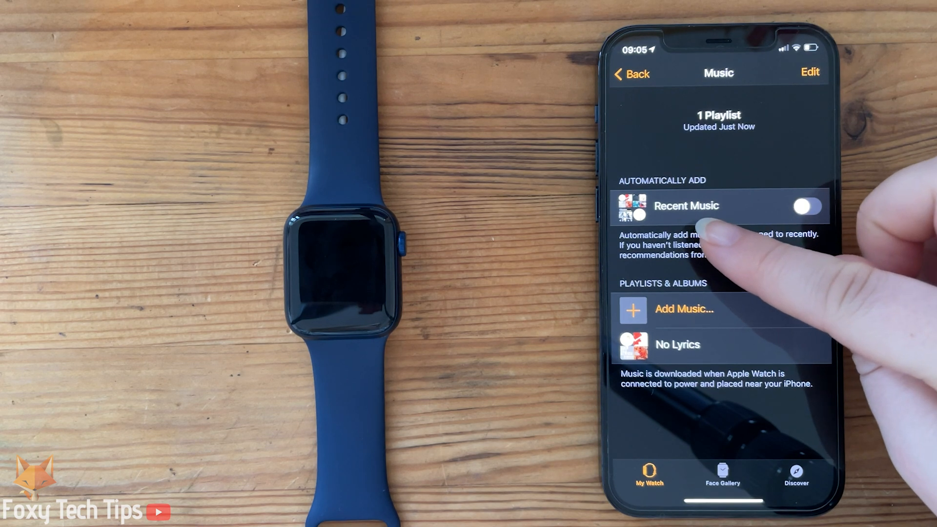
# Step: Switch Recent Music on so the watch syncs 4 albums and 3 playlists automatically
pyautogui.click(801, 206)
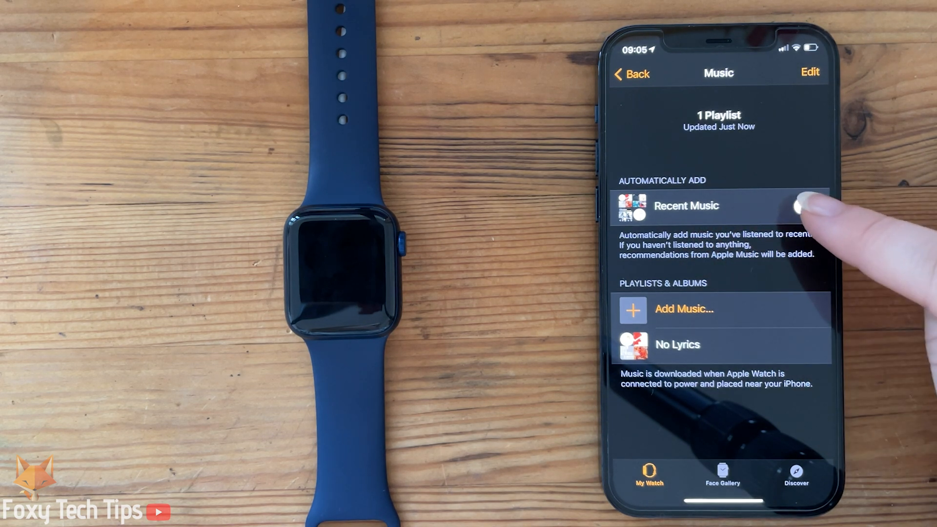
pyautogui.click(805, 206)
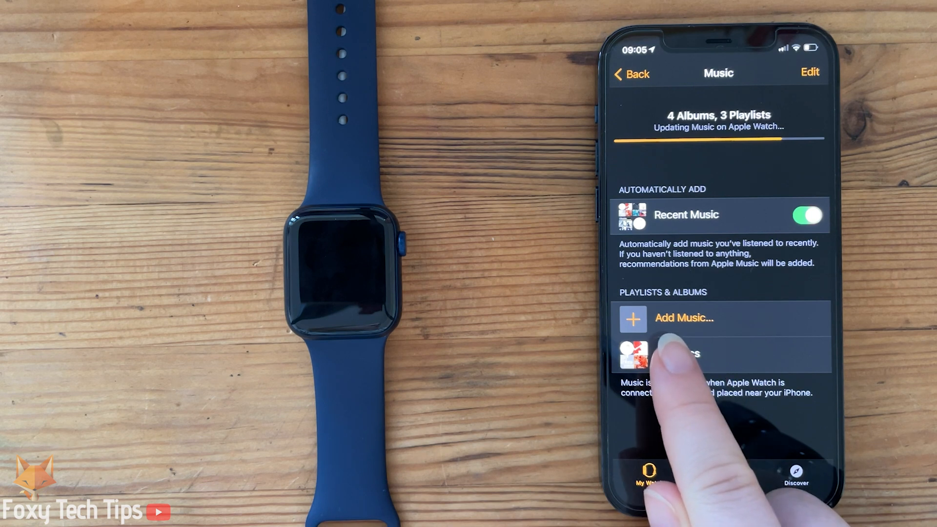
# Step: Start Add Music, browse Playlists and select the Focus - Calm playlist with its tracks
pyautogui.click(684, 318)
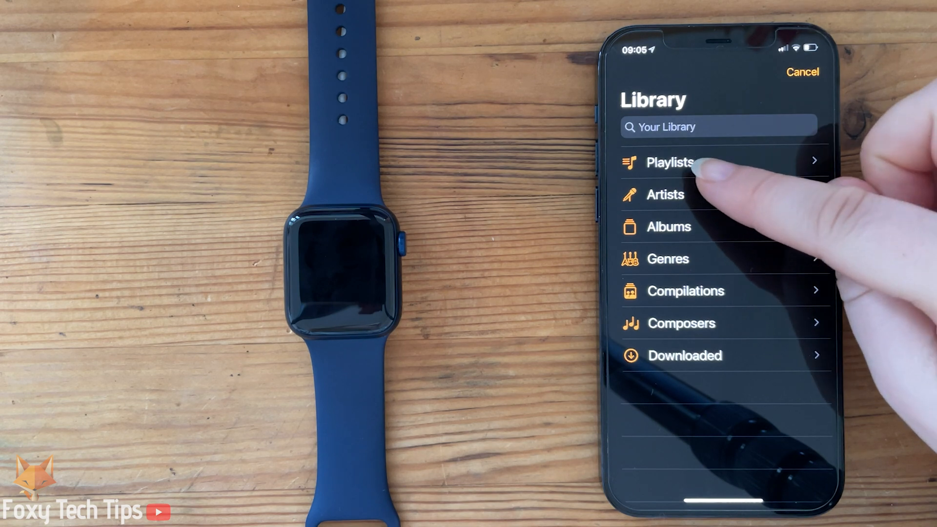
pyautogui.click(671, 162)
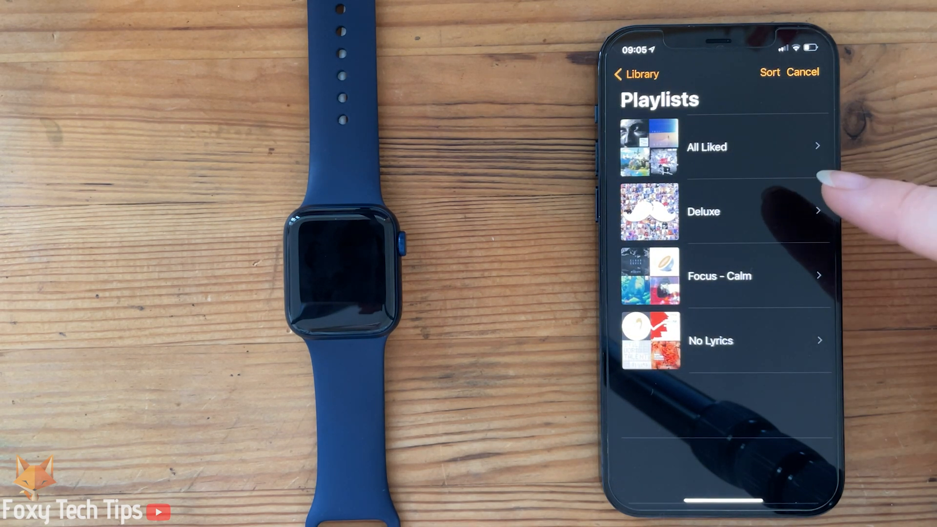
pyautogui.click(720, 275)
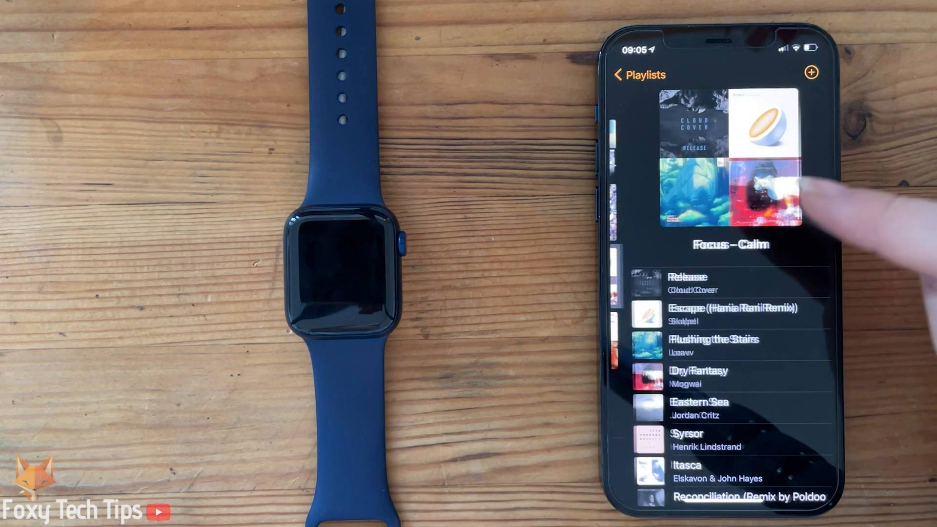